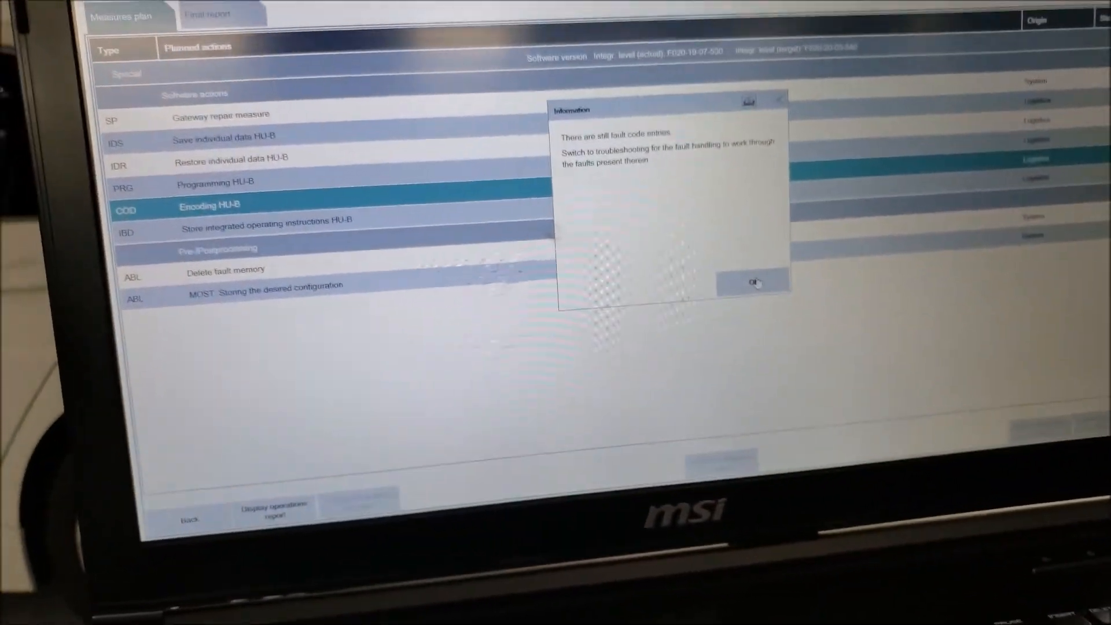
Dismiss the fault code notice and acknowledge the measures plan completion
{"action": "left_click", "coordinate": [753, 281]}
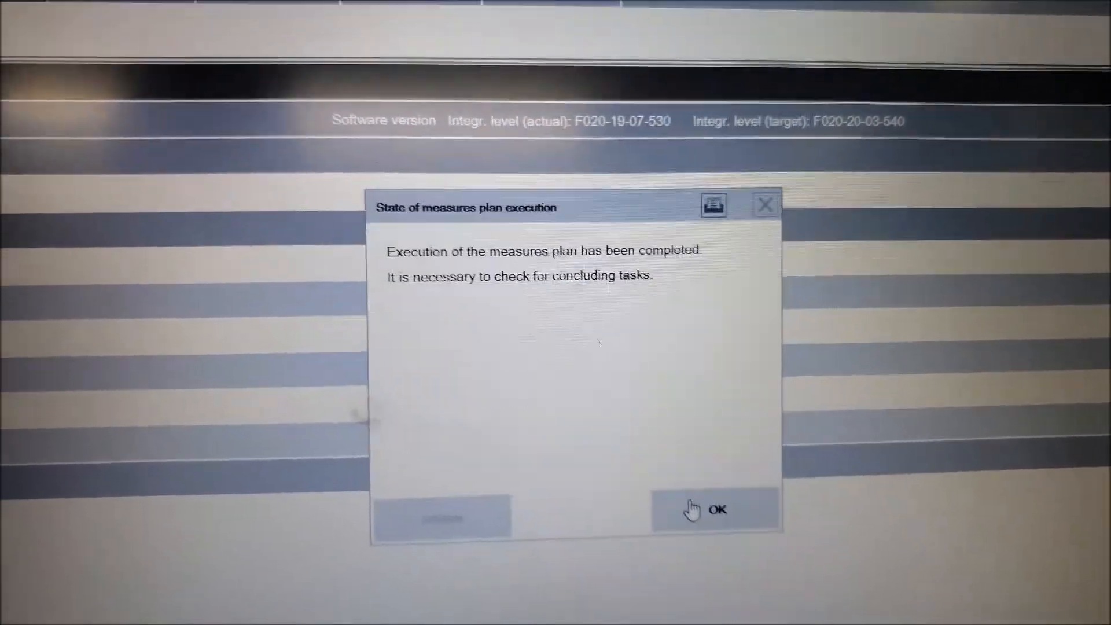
{"action": "left_click", "coordinate": [716, 509]}
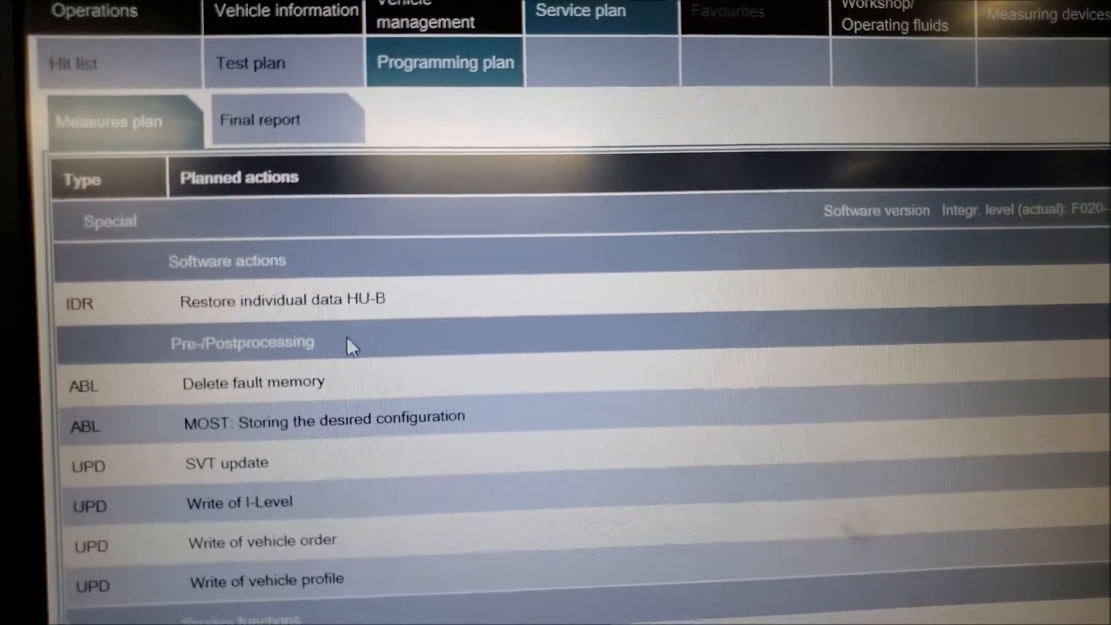
Scroll the measures plan to review the remaining fault memory deletion task
{"action": "scroll", "scroll_direction": "down", "scroll_amount": 3}
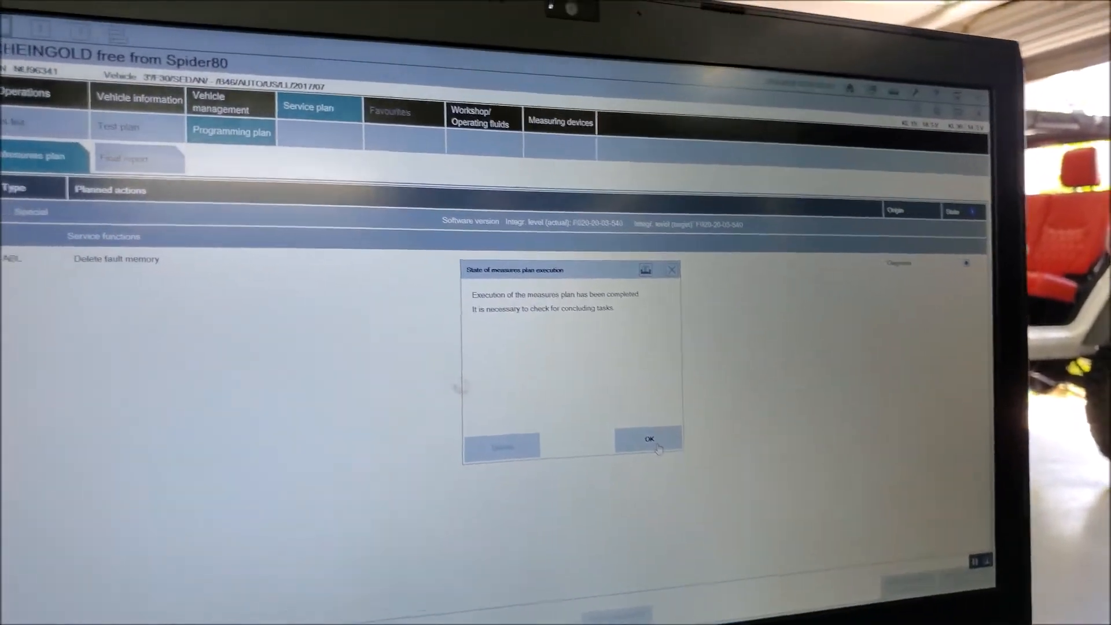
{"action": "left_click", "coordinate": [649, 438]}
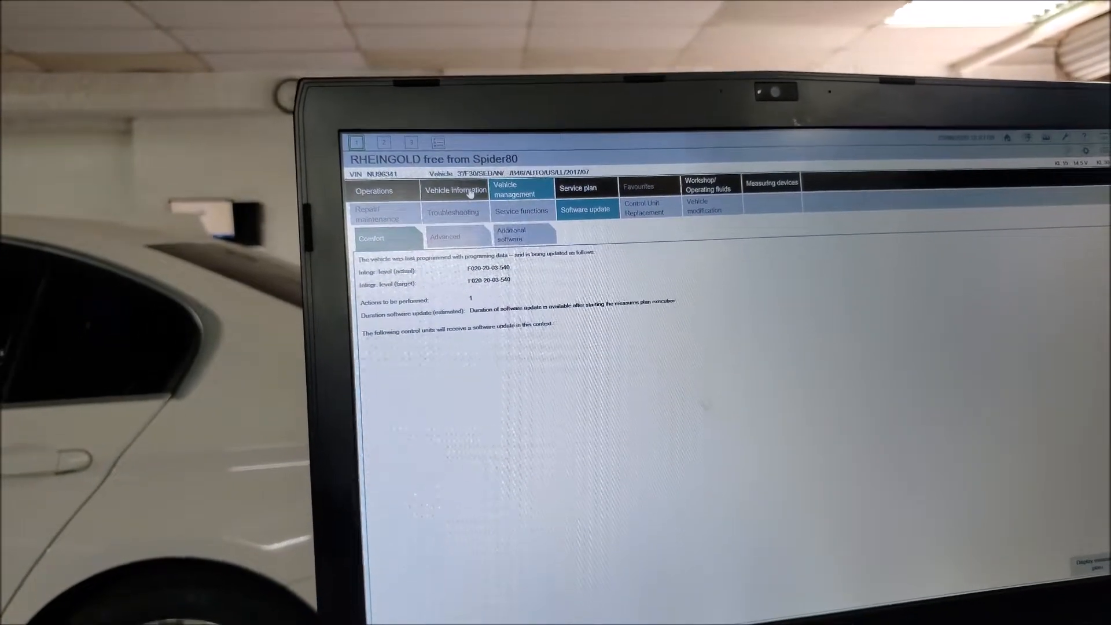
{"action": "left_click", "coordinate": [605, 207]}
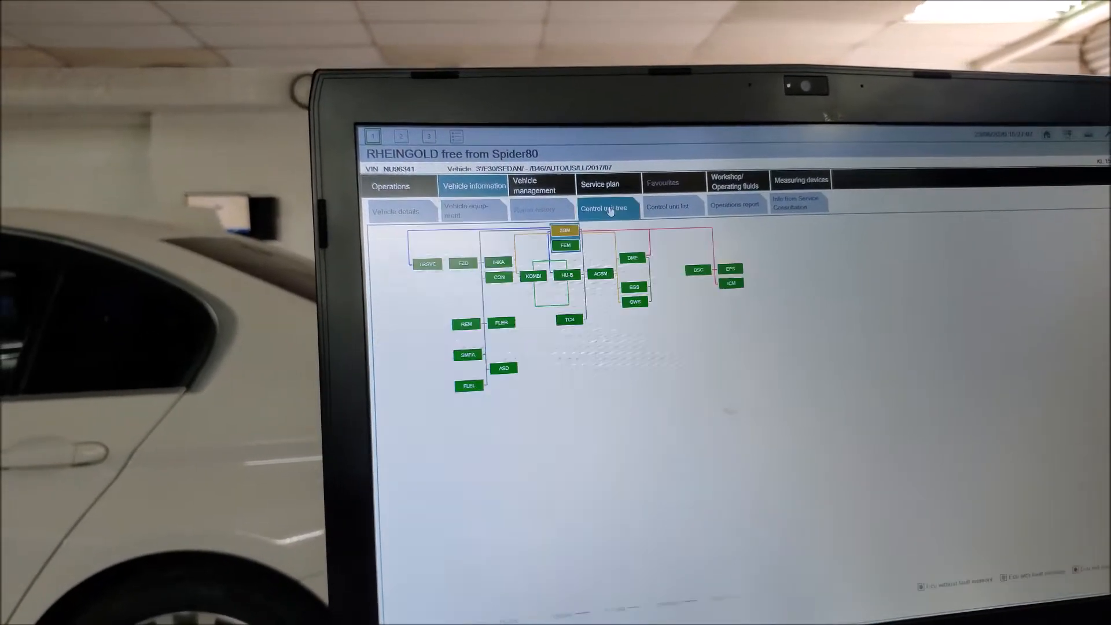